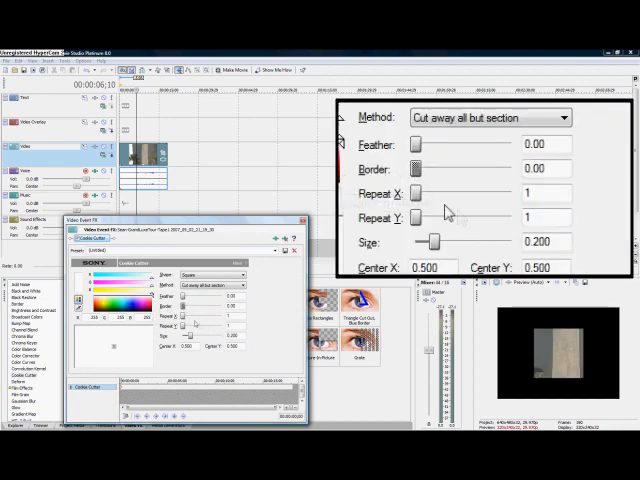
mouse_move(425, 203)
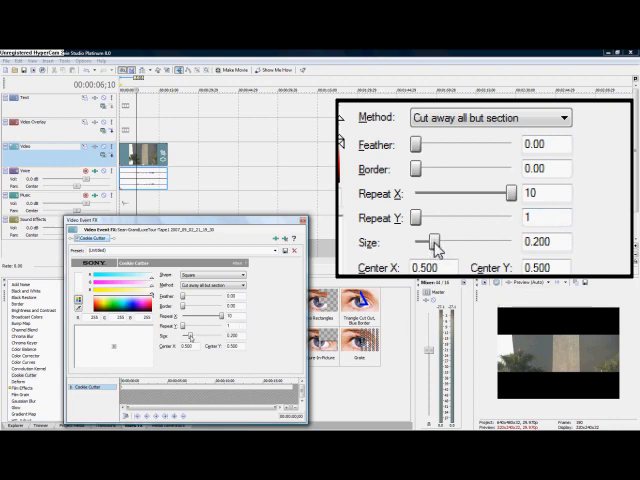
Adjust the Cookie Cutter Size slider up and down until sections measure 0.290
drag(434, 242, 452, 242)
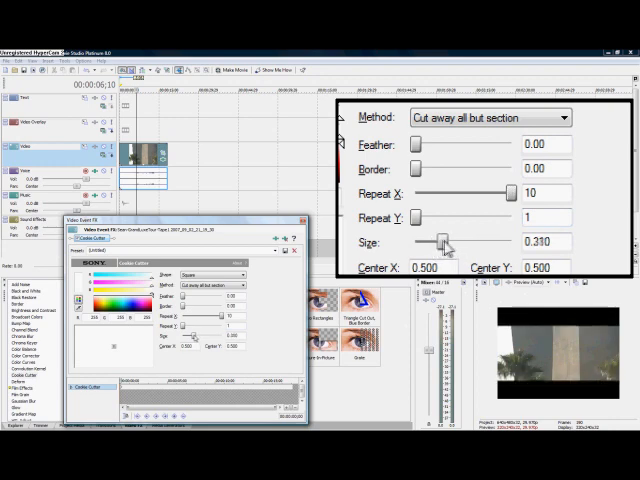
drag(445, 242, 432, 242)
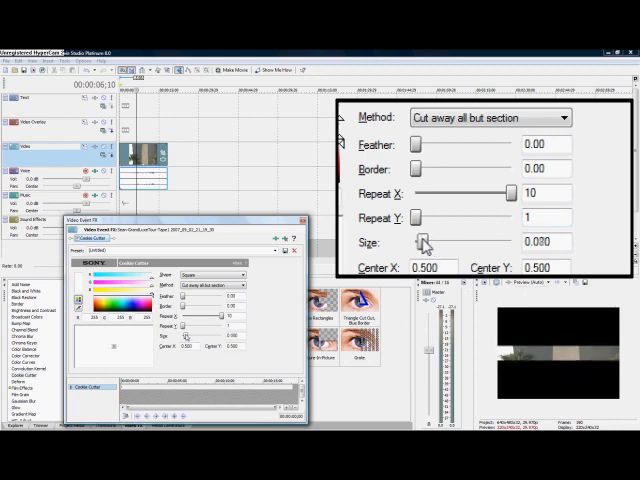
click(424, 242)
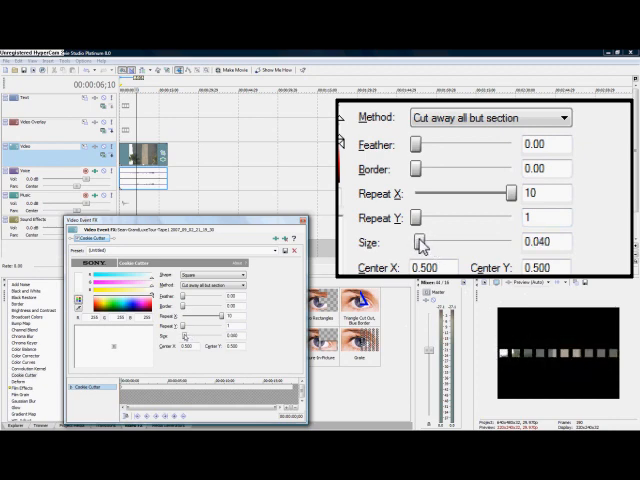
drag(418, 242, 440, 242)
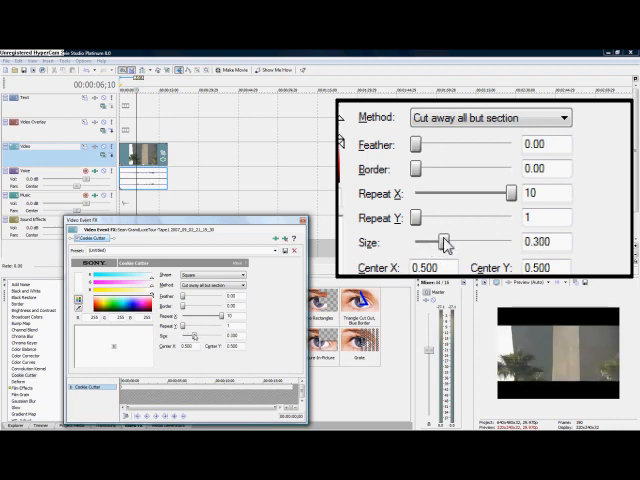
drag(443, 242, 452, 242)
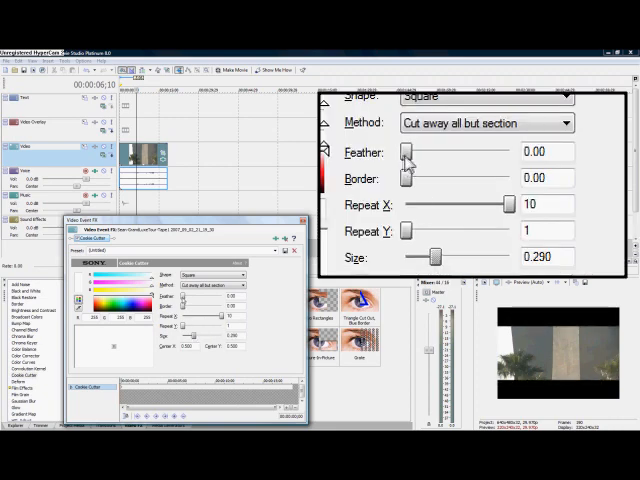
Close the Cookie Cutter Video Event FX window, returning to the timeline
drag(405, 152, 420, 152)
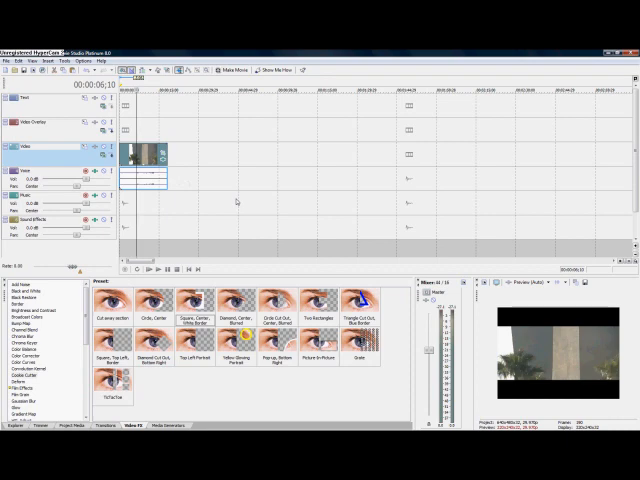
mouse_move(226, 225)
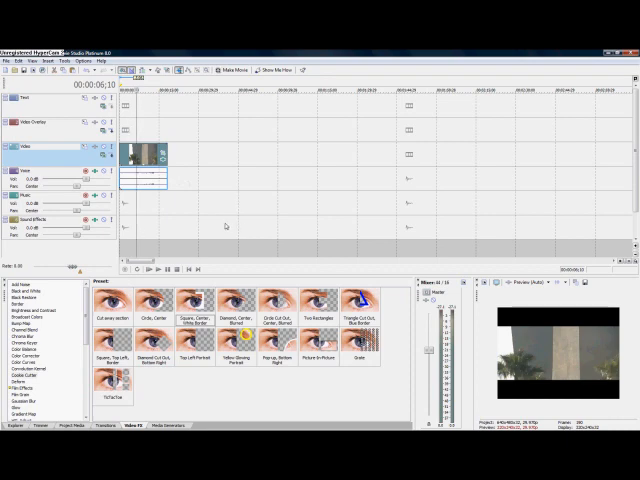
mouse_move(222, 225)
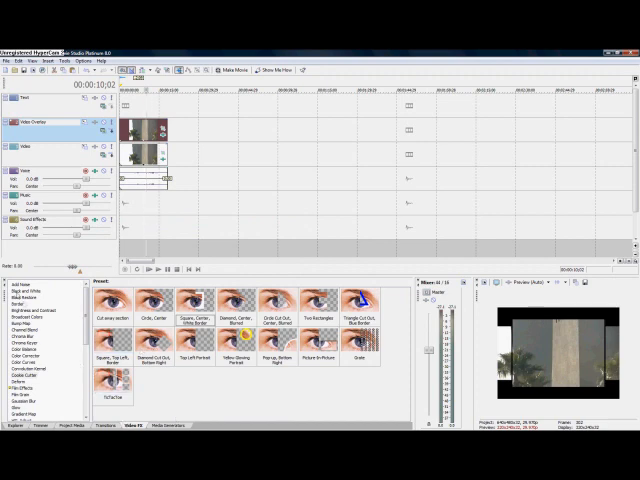
Show the Black and White effect presets and pick 100% Black and White
click(27, 296)
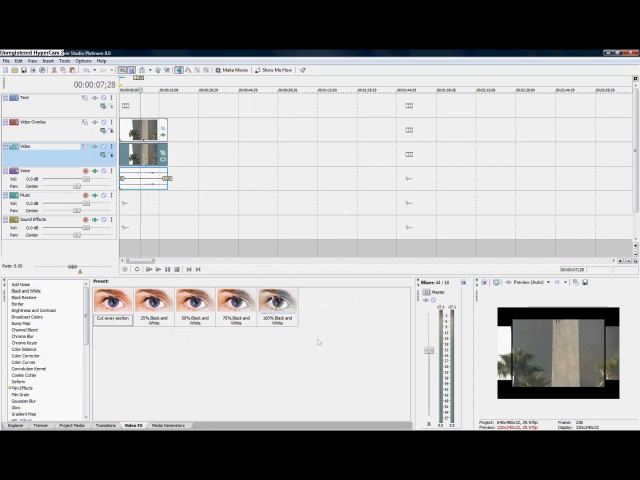
click(277, 305)
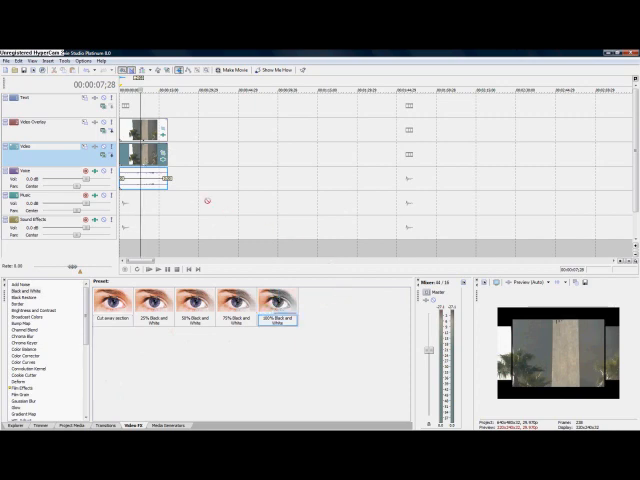